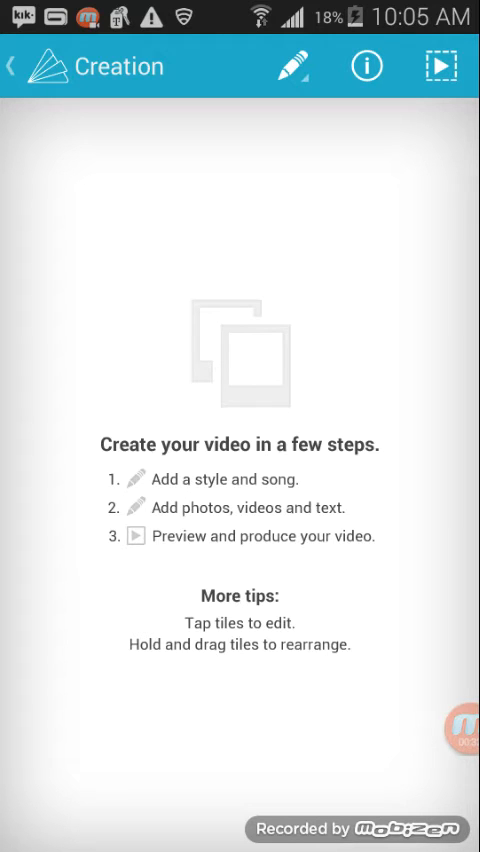
# Browse the Change Style gallery and start a style's preview.
pyautogui.click(292, 64)
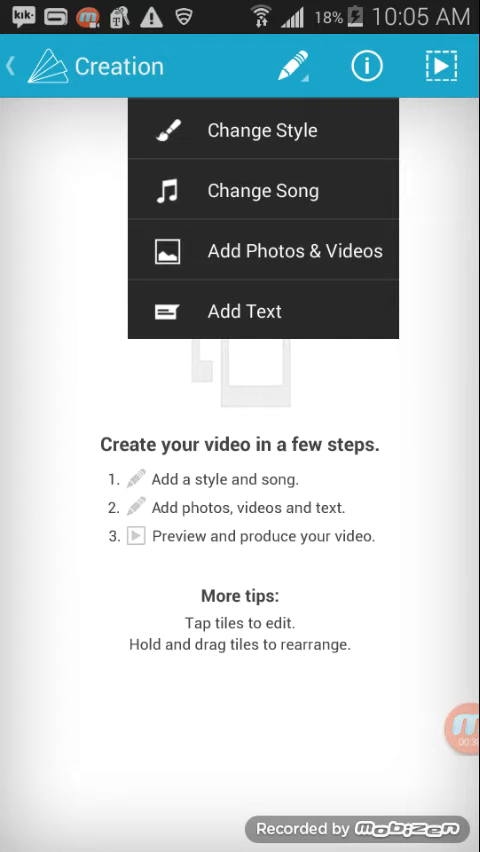
pyautogui.click(264, 130)
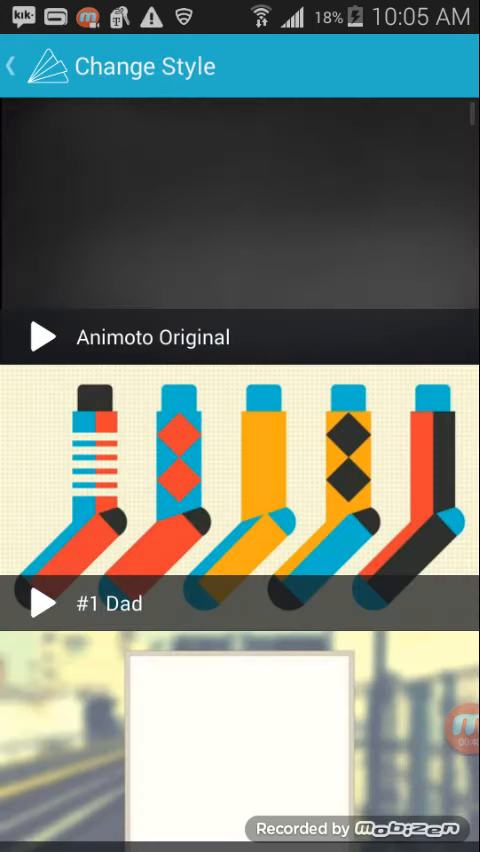
pyautogui.scroll(-3)
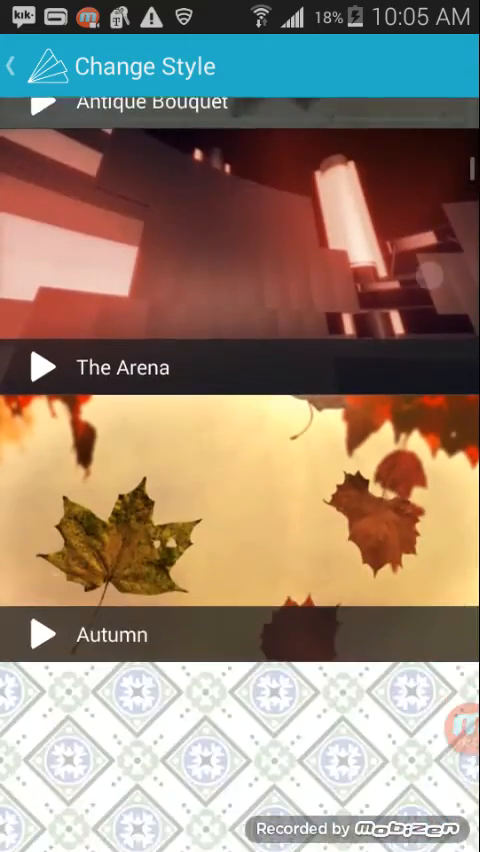
pyautogui.scroll(3)
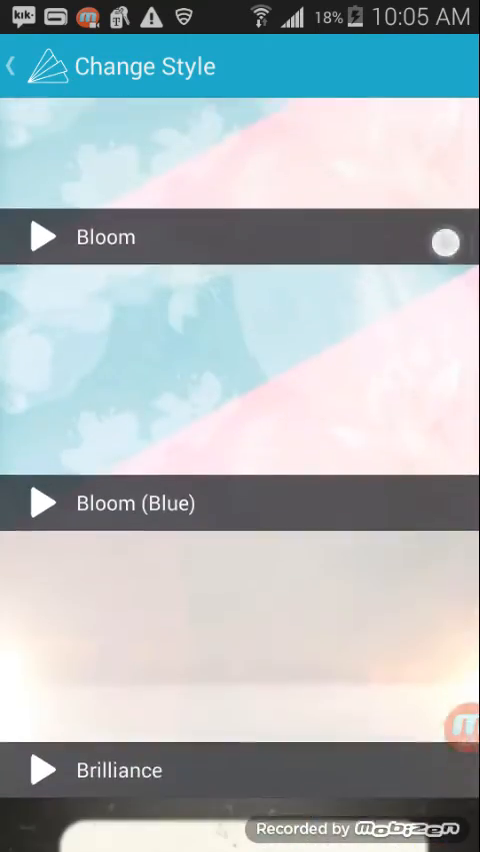
pyautogui.scroll(-3)
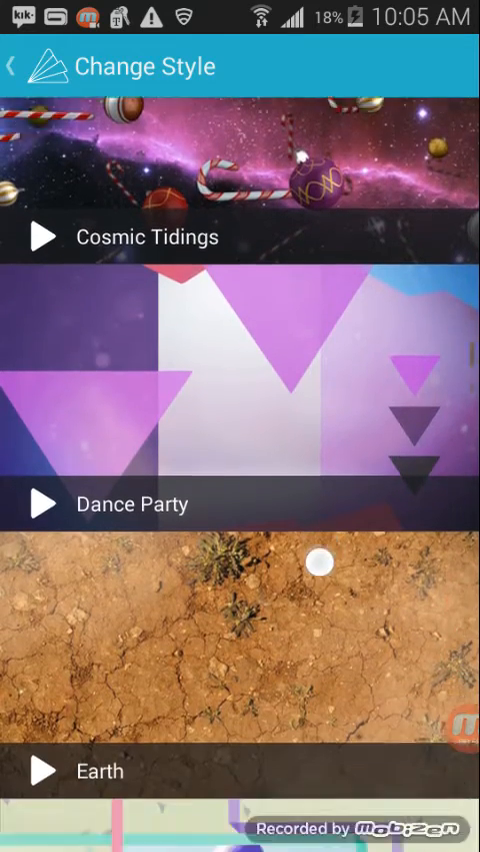
pyautogui.scroll(-3)
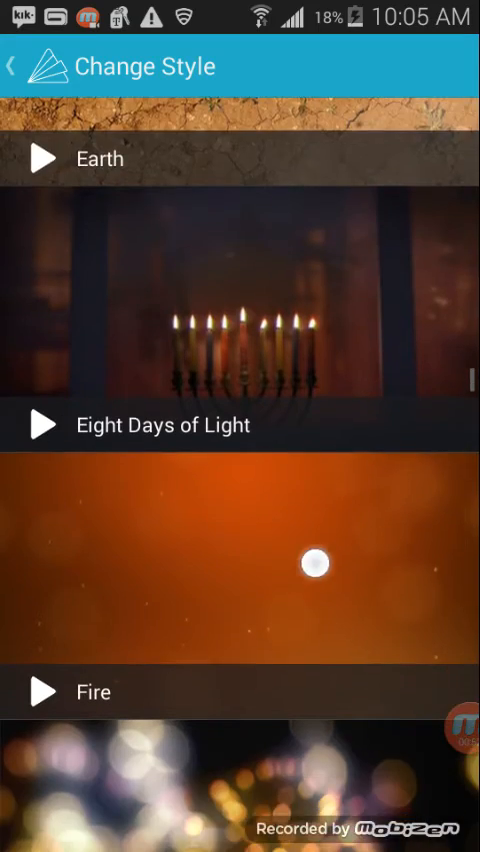
pyautogui.scroll(-3)
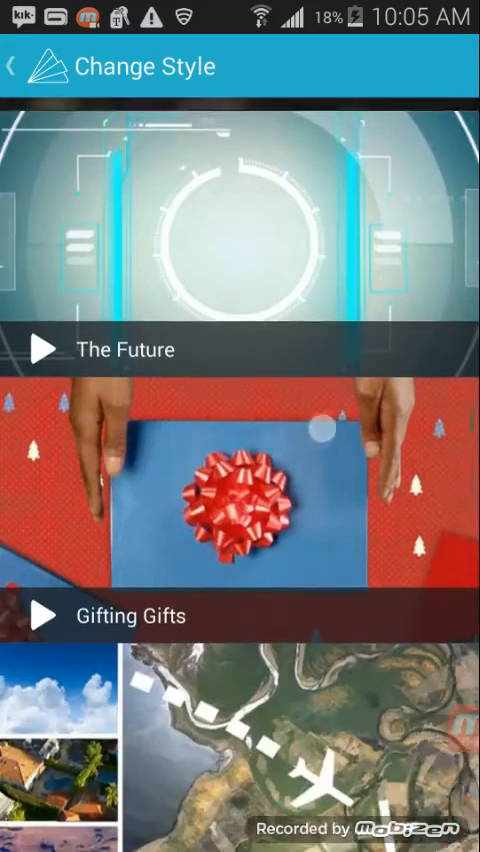
pyautogui.scroll(-3)
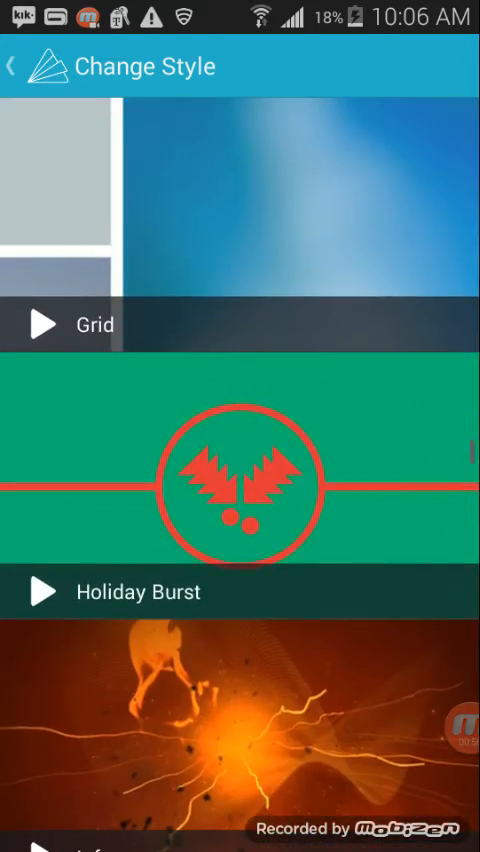
pyautogui.scroll(-3)
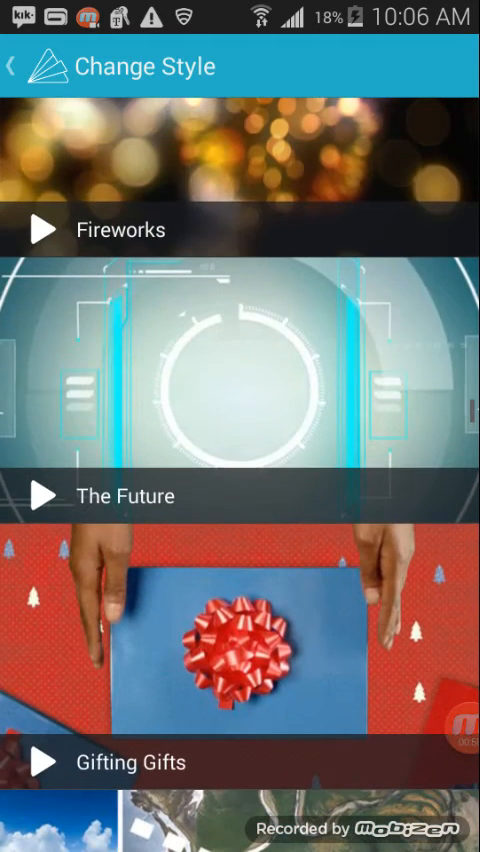
pyautogui.click(44, 496)
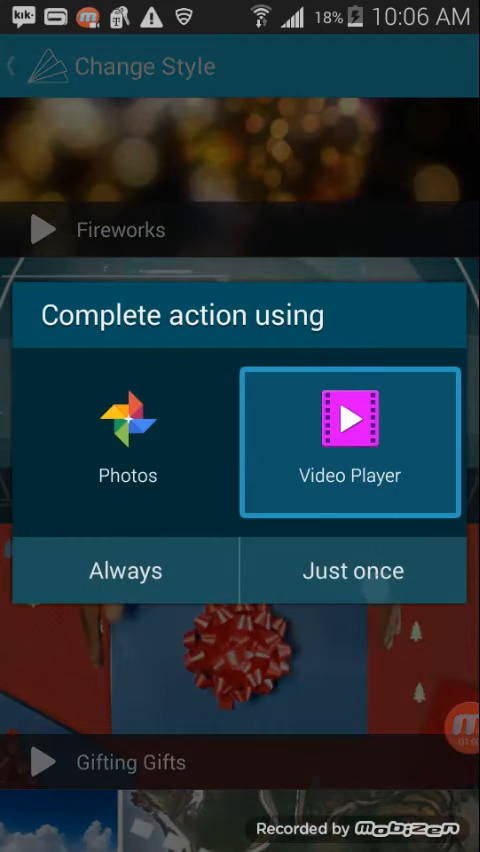
# Play the style preview with Video Player and return to the gallery.
pyautogui.click(348, 572)
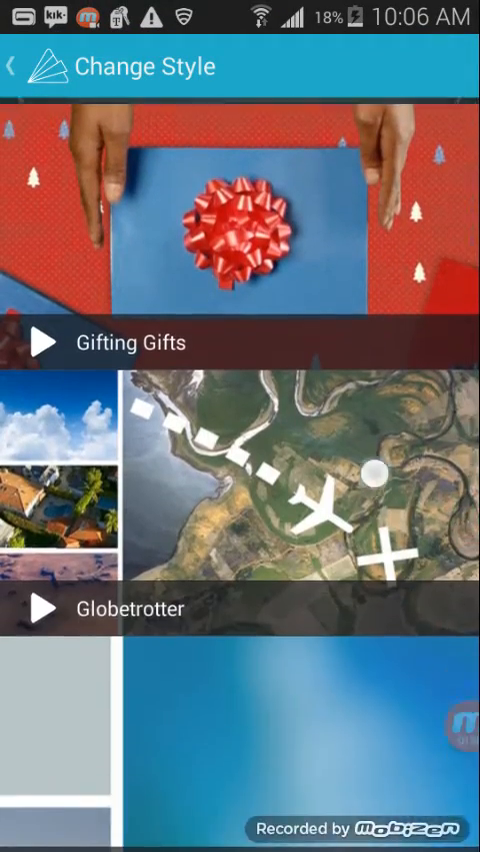
# Scroll further down the style list and choose a style for the video.
pyautogui.scroll(-3)
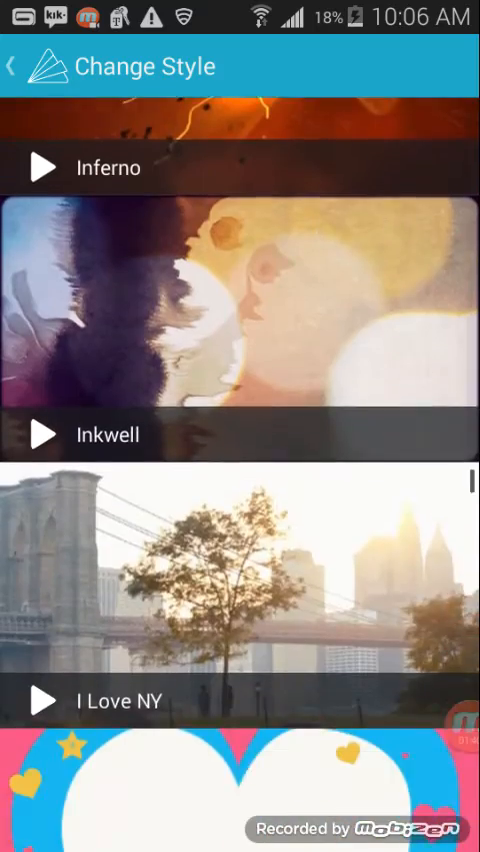
pyautogui.scroll(-3)
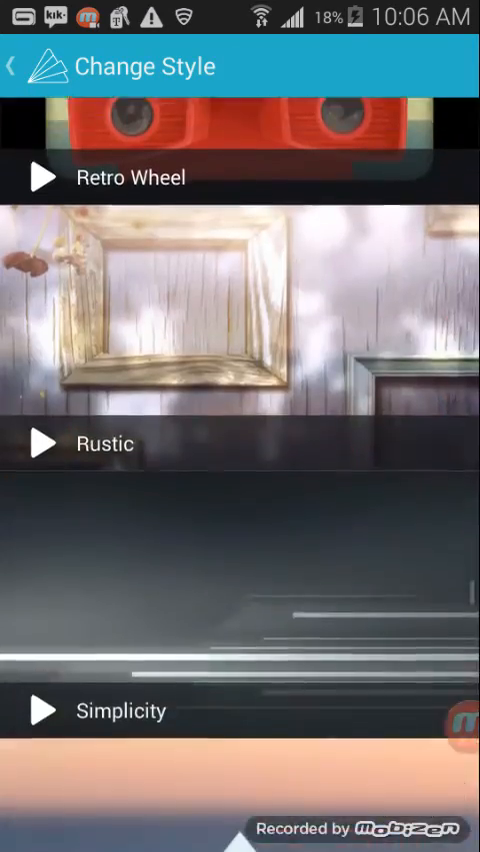
pyautogui.scroll(-3)
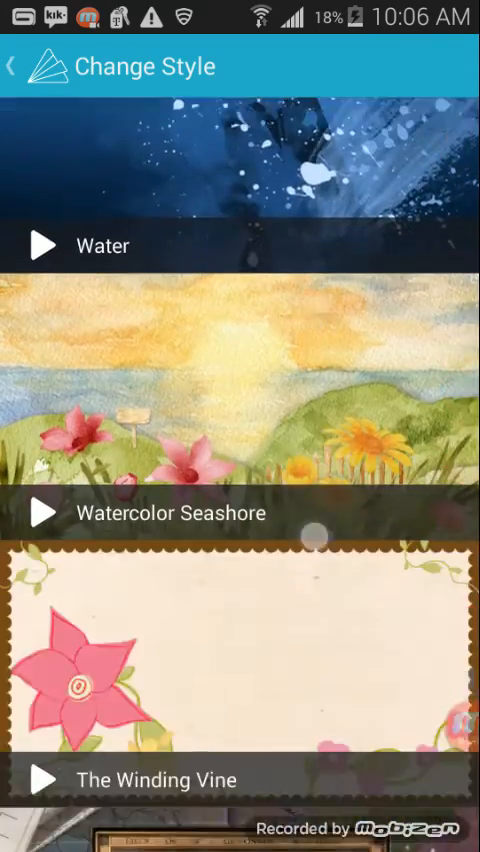
pyautogui.scroll(-3)
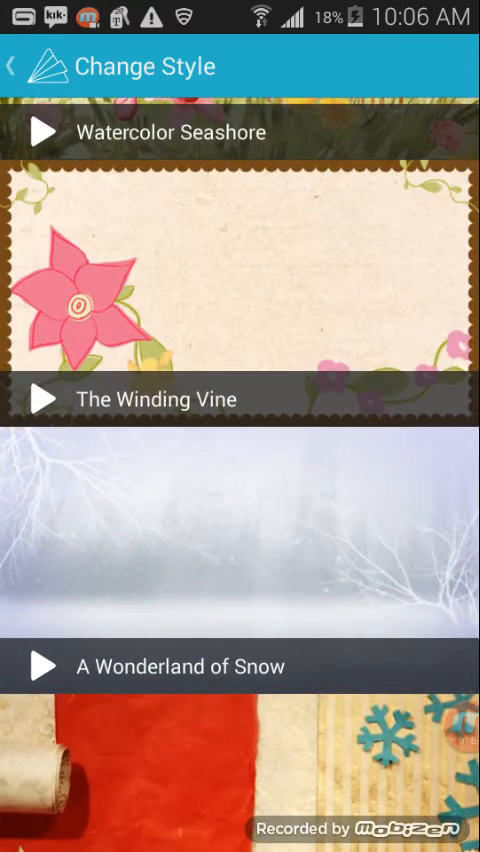
pyautogui.click(310, 668)
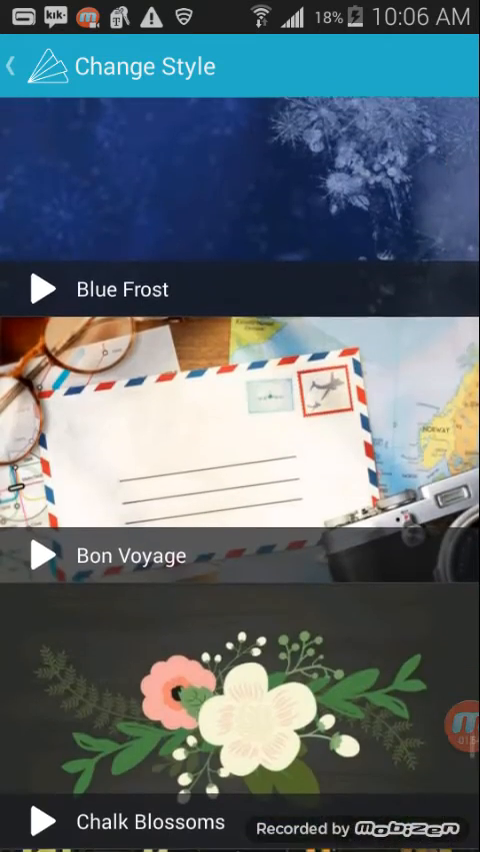
pyautogui.scroll(-3)
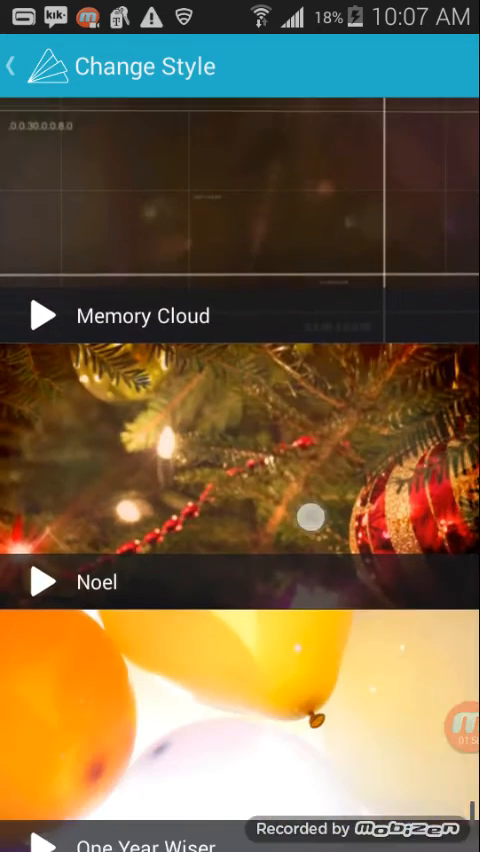
pyautogui.scroll(-3)
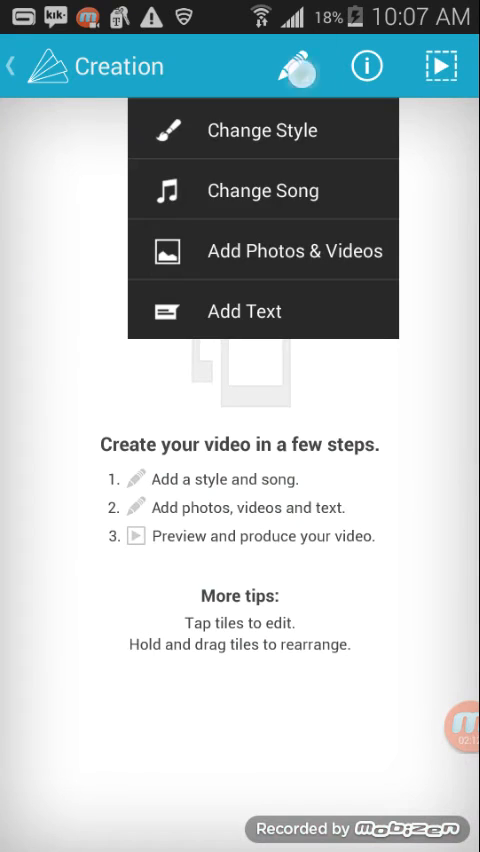
# In Change Song, show My Music and the Approaching Nirvana album's tracks.
pyautogui.click(264, 190)
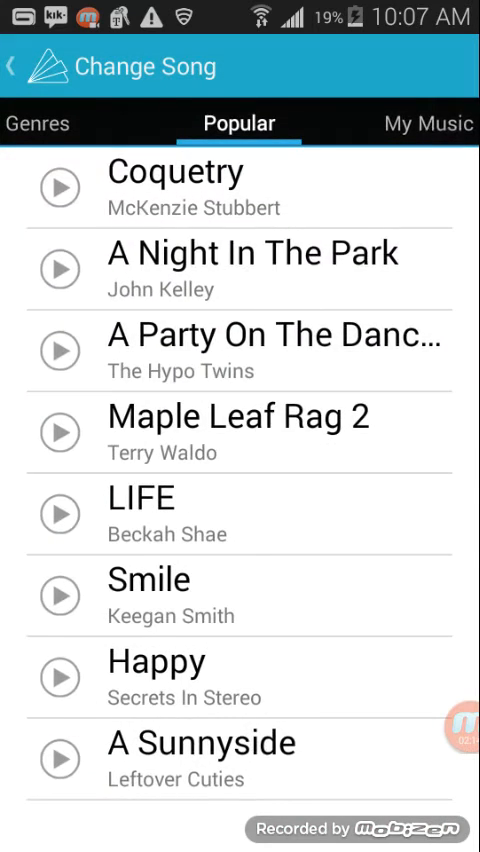
pyautogui.click(424, 124)
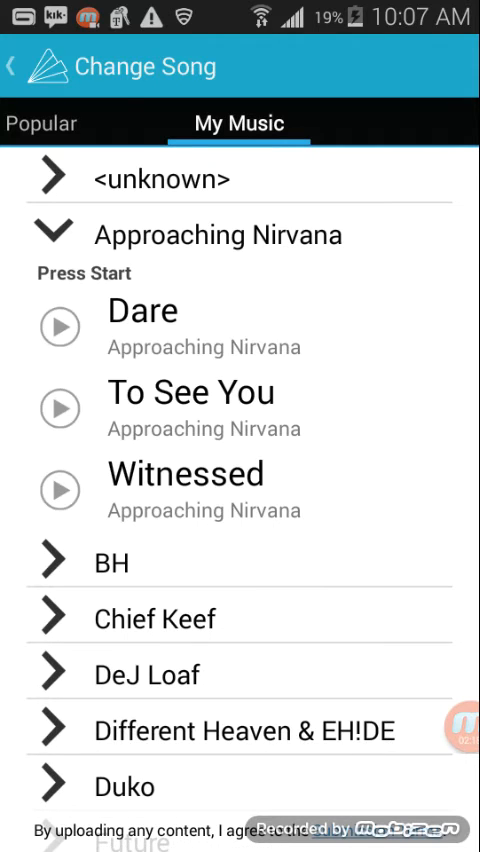
pyautogui.click(60, 408)
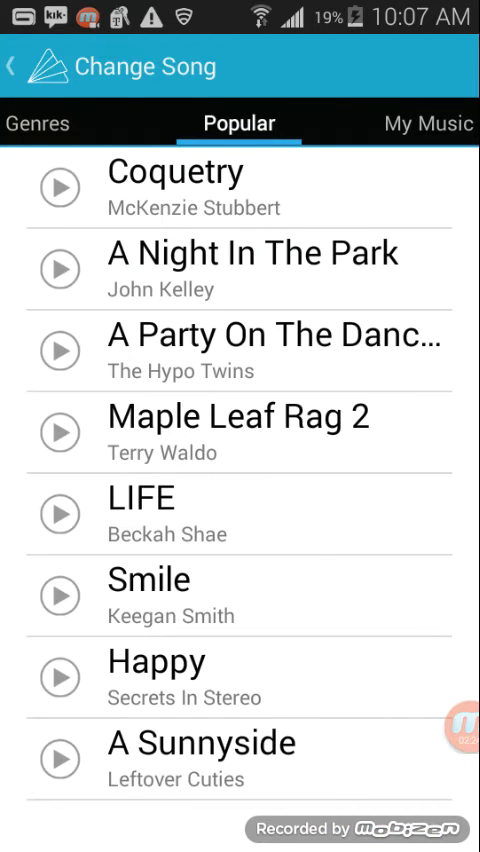
pyautogui.click(424, 124)
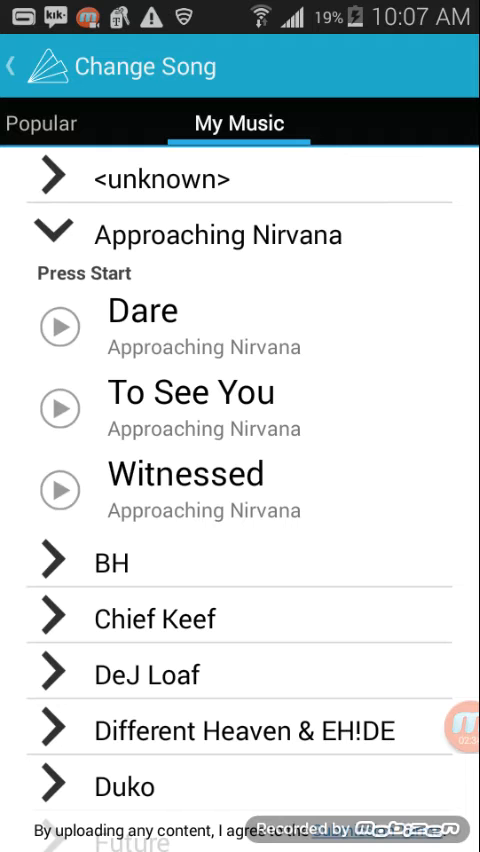
pyautogui.click(56, 228)
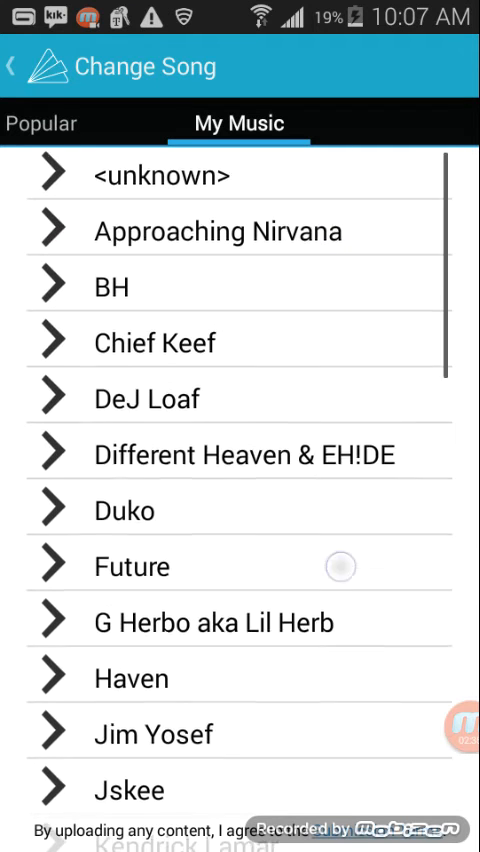
pyautogui.scroll(-3)
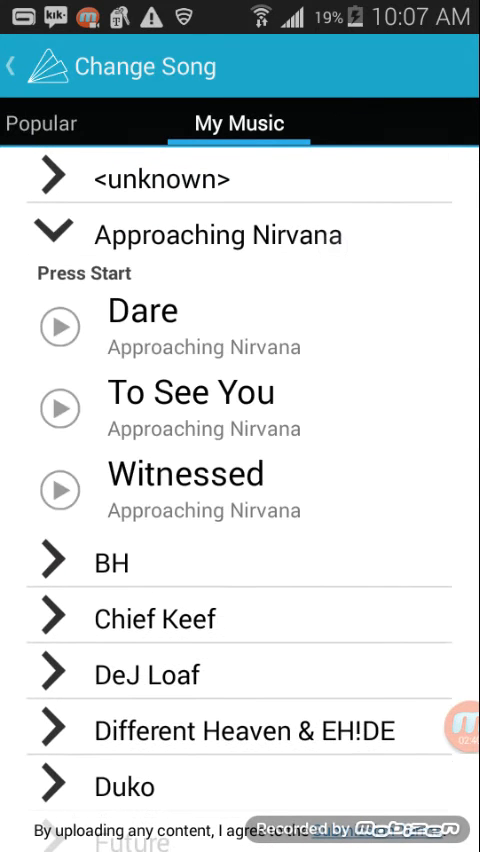
# Preview To See You, Dare and Witnessed, then set the previewed track as the song.
pyautogui.click(60, 408)
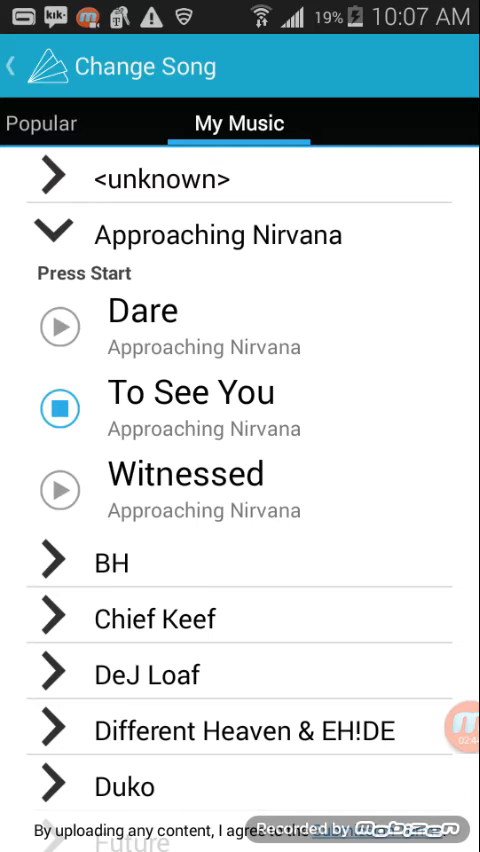
pyautogui.click(60, 324)
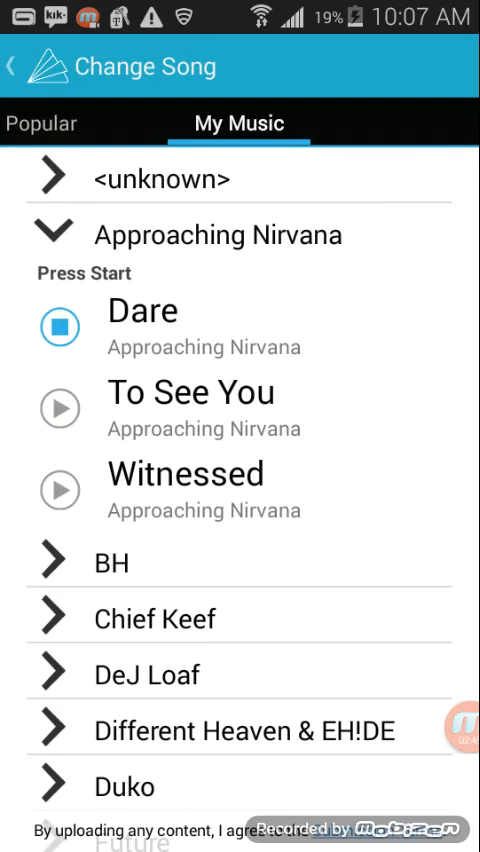
pyautogui.click(60, 490)
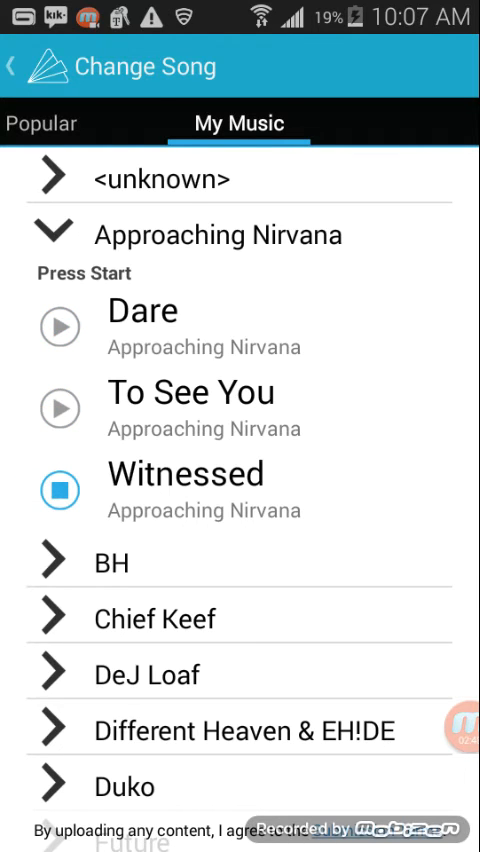
pyautogui.click(184, 488)
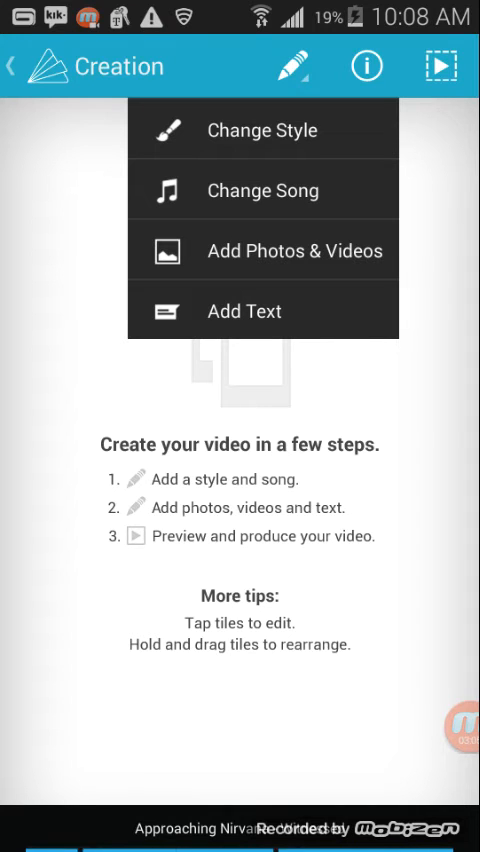
# Add the title text "This is how to make a" with typos corrected, then leave for the browser.
pyautogui.click(244, 312)
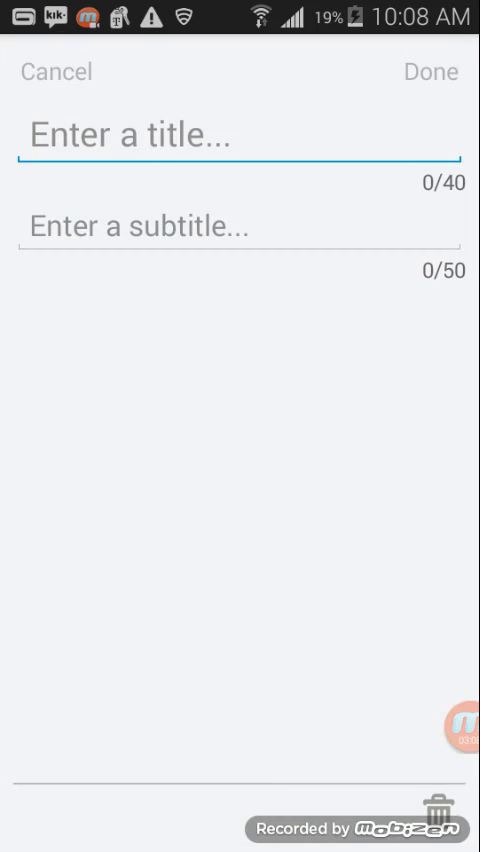
pyautogui.write('This ia how')
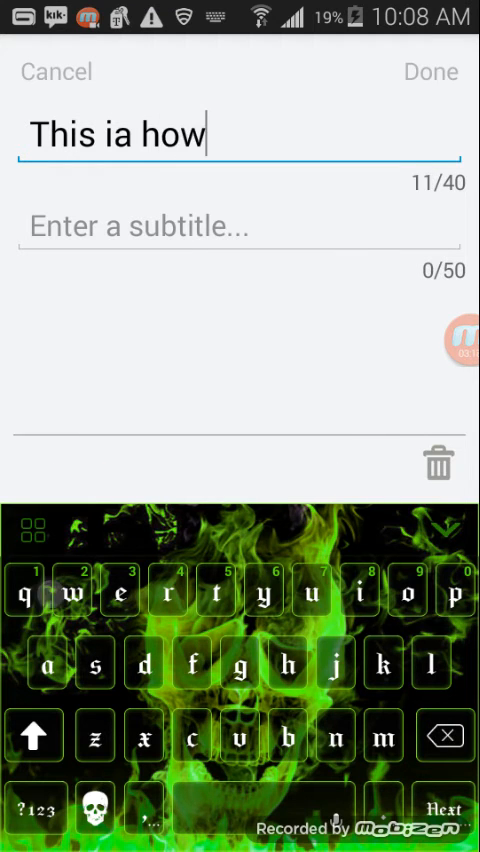
pyautogui.click(96, 664)
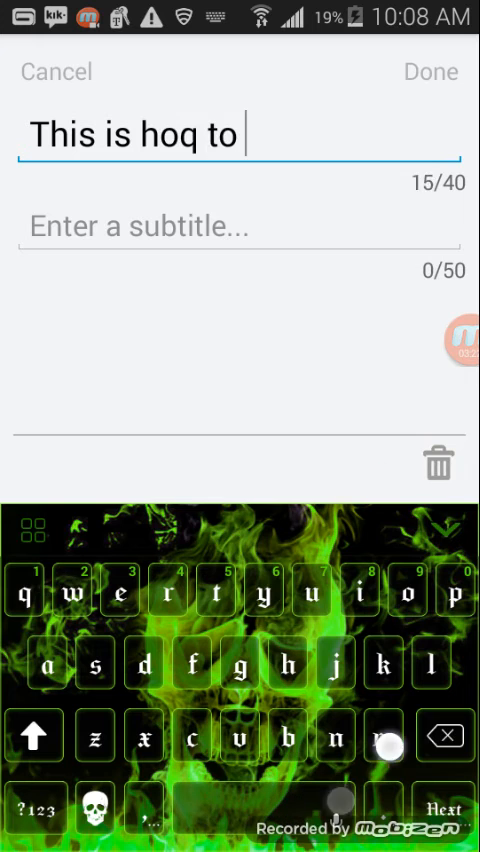
pyautogui.click(444, 736)
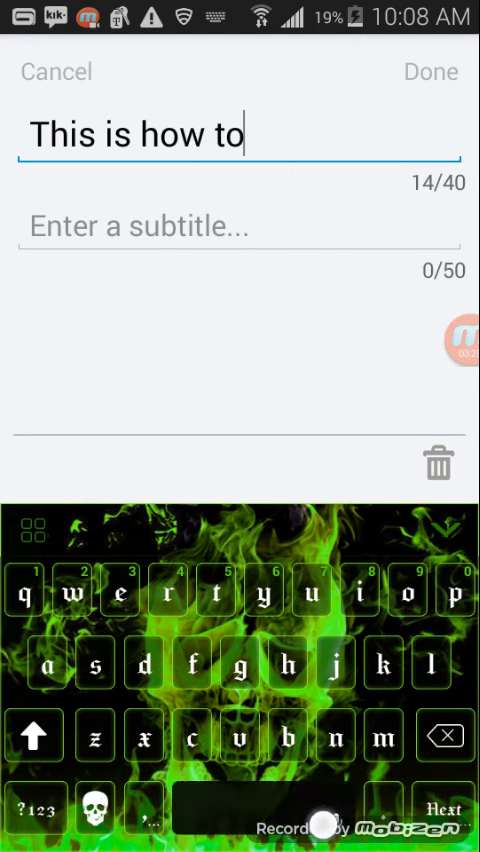
pyautogui.write('make a')
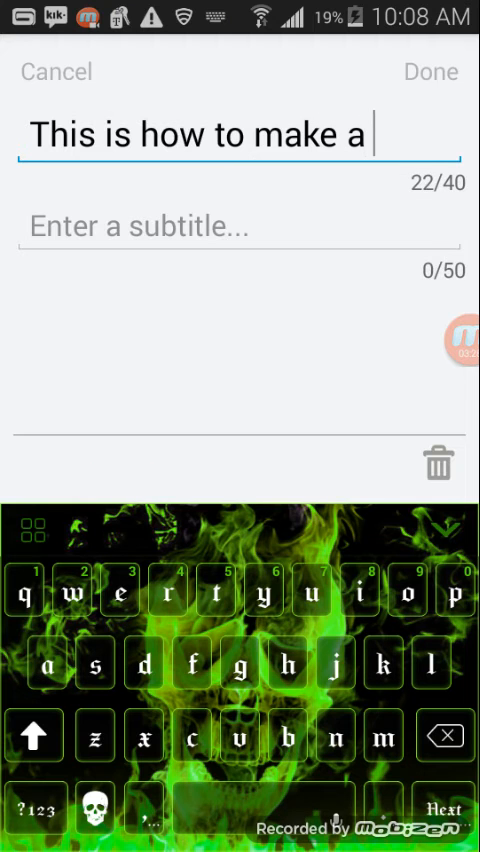
pyautogui.click(358, 592)
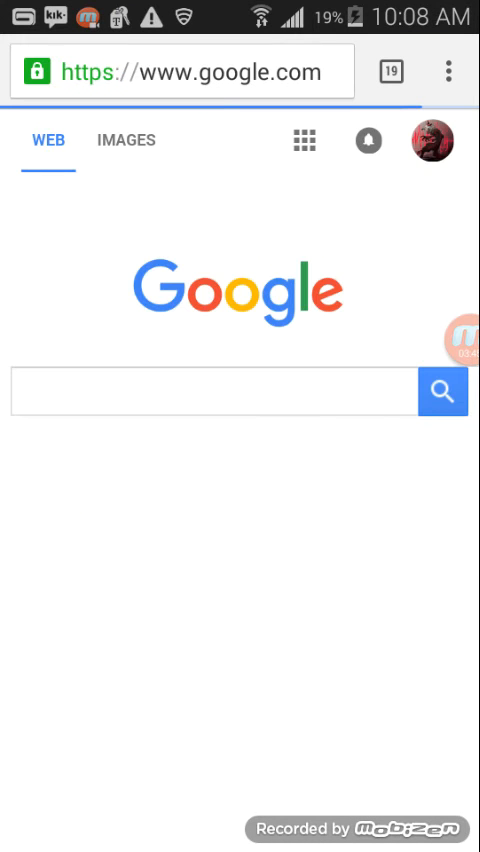
# Search Google Images for "space" and look through the results.
pyautogui.click(126, 140)
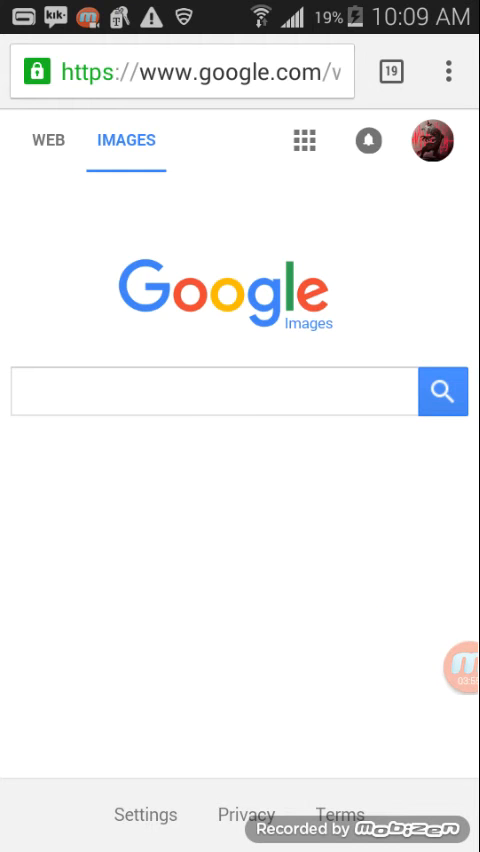
pyautogui.click(210, 392)
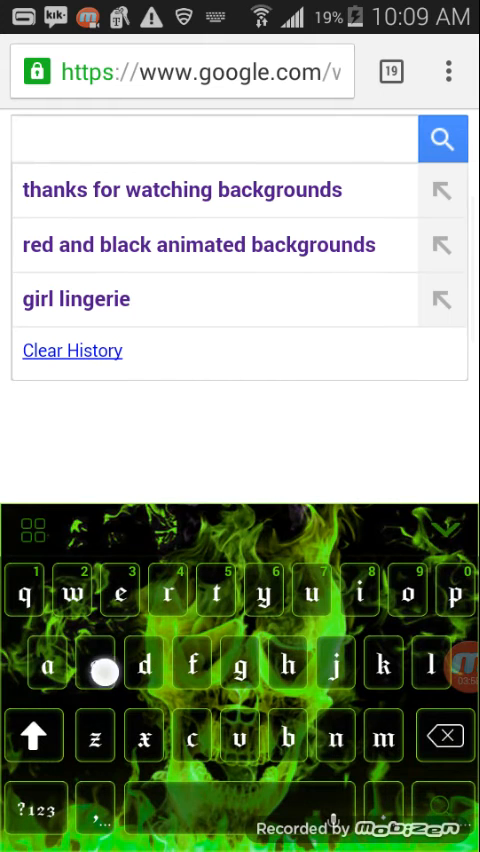
pyautogui.write('space')
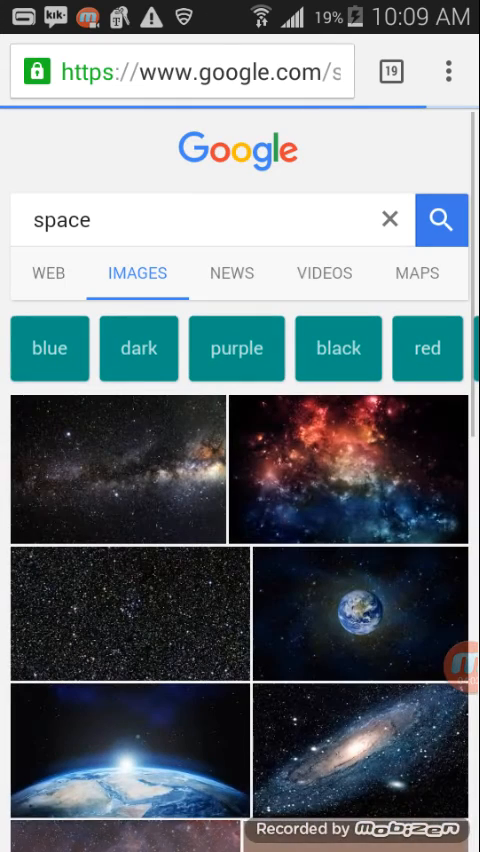
pyautogui.scroll(-3)
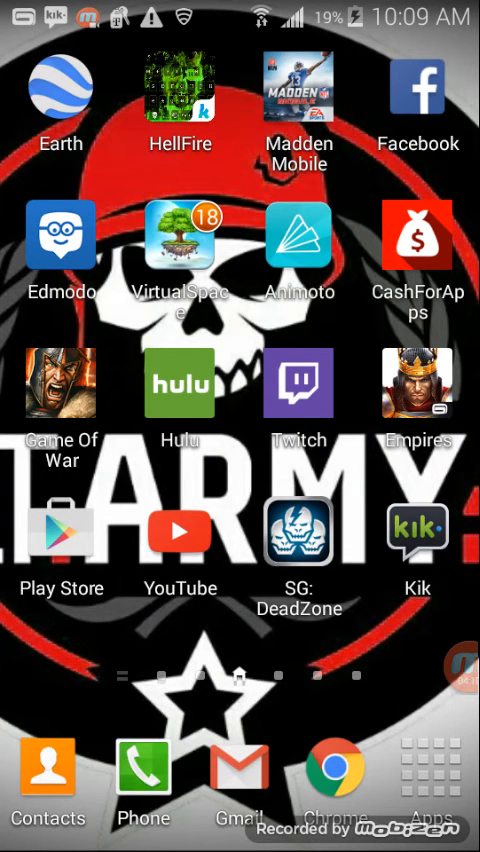
# Reopen Animoto and select the starry space photo in All Photos to add.
pyautogui.click(298, 244)
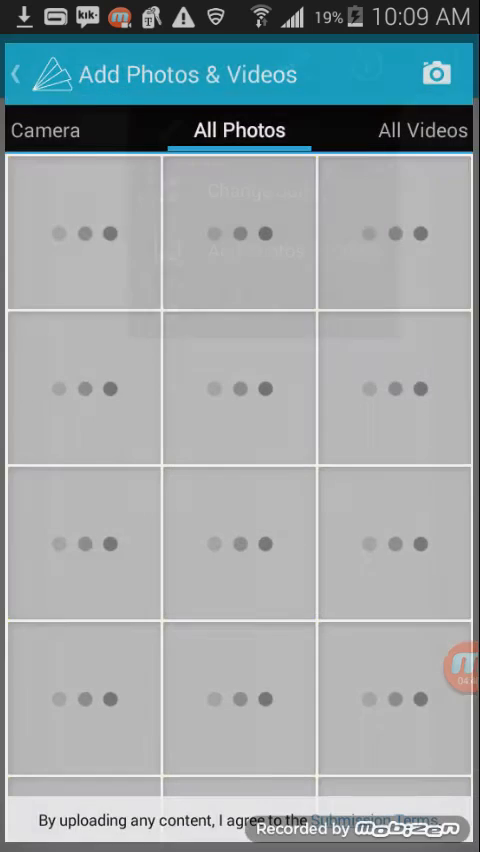
pyautogui.click(84, 232)
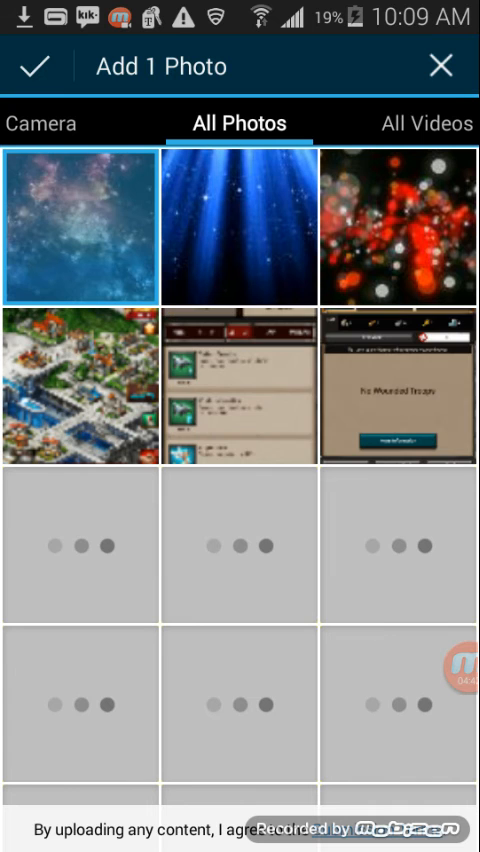
pyautogui.scroll(-3)
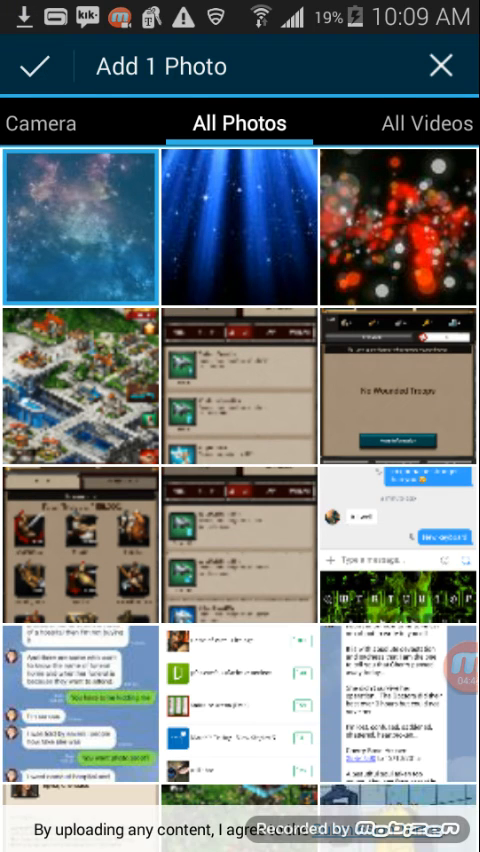